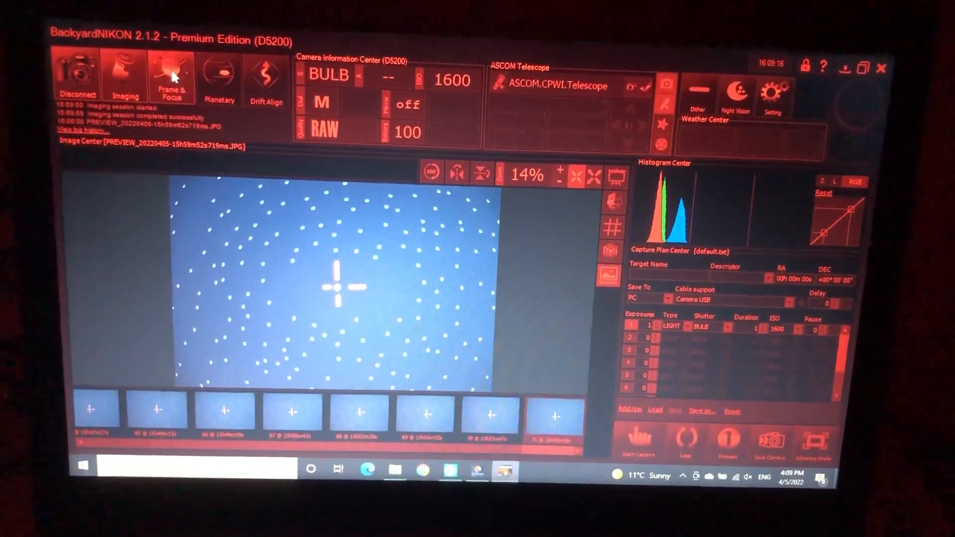
Capture another preview frame of the artificial star field showing the Bahtinov spikes.
{"action": "left_click", "coordinate": [171, 76]}
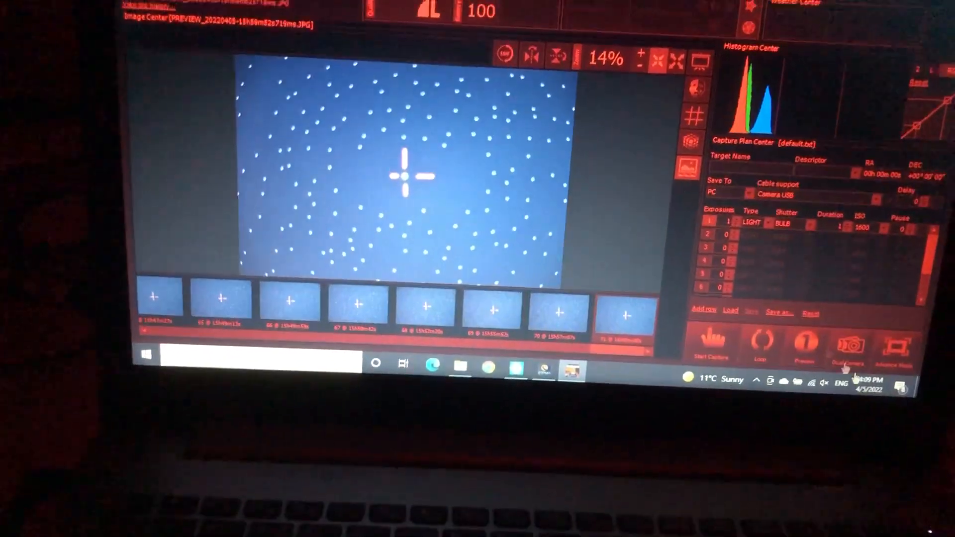
{"action": "left_click", "coordinate": [714, 344]}
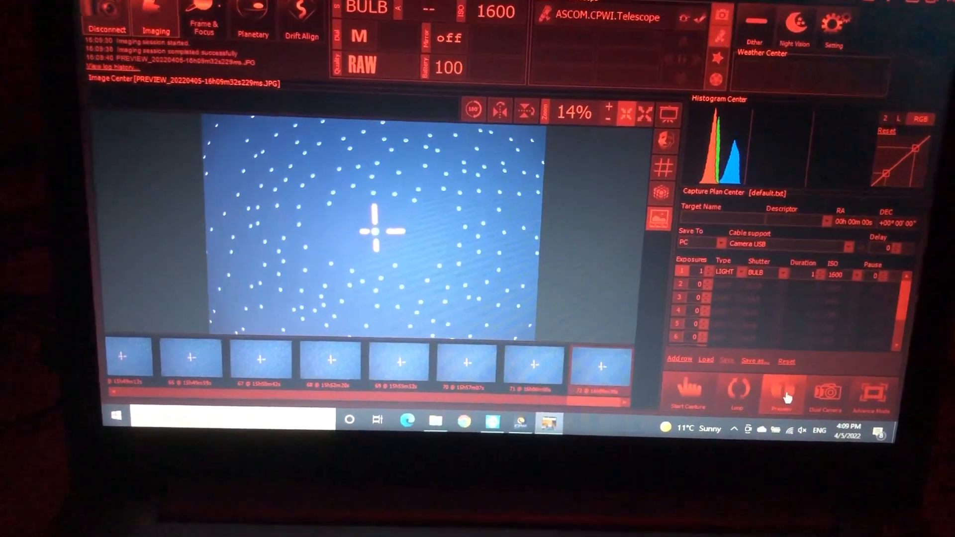
{"action": "left_click", "coordinate": [783, 393]}
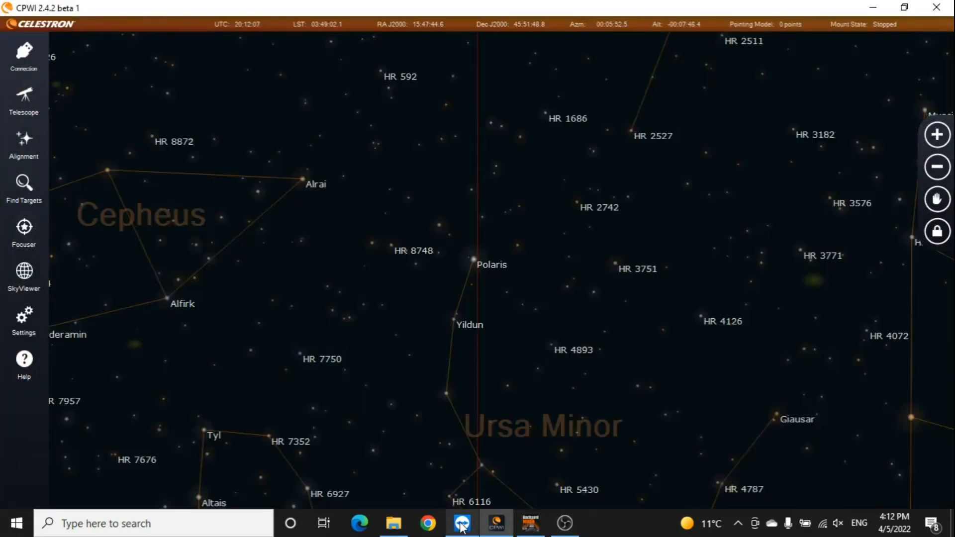
{"action": "mouse_move", "coordinate": [70, 285]}
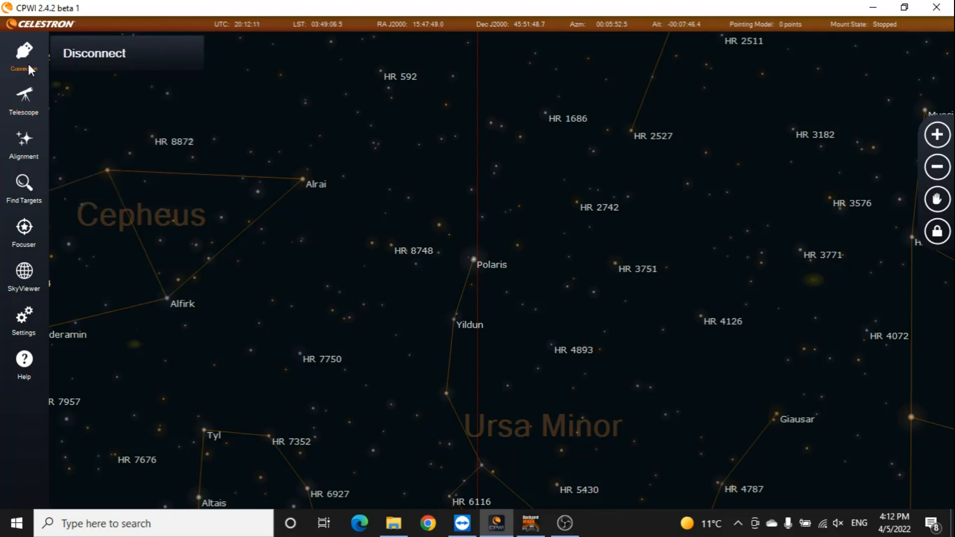
{"action": "left_click", "coordinate": [24, 234]}
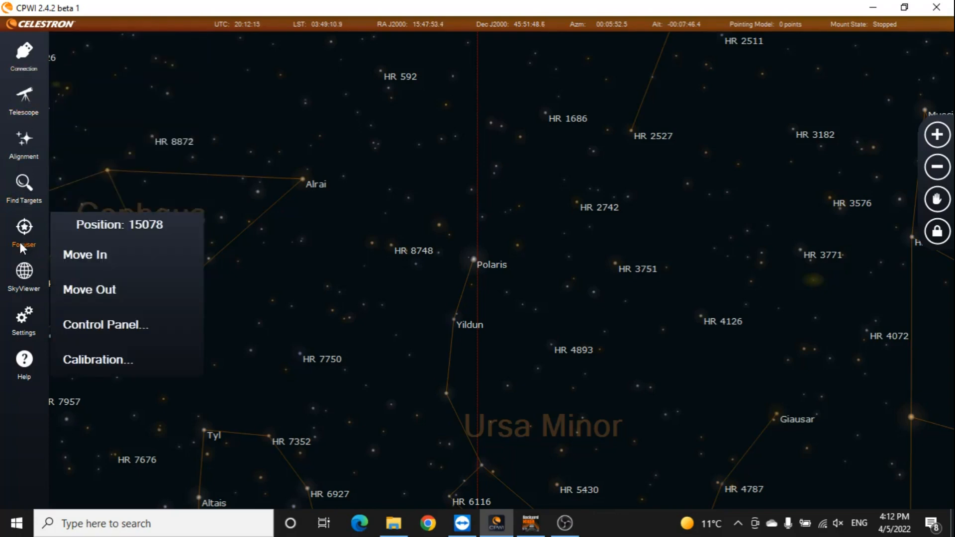
{"action": "left_click", "coordinate": [24, 321]}
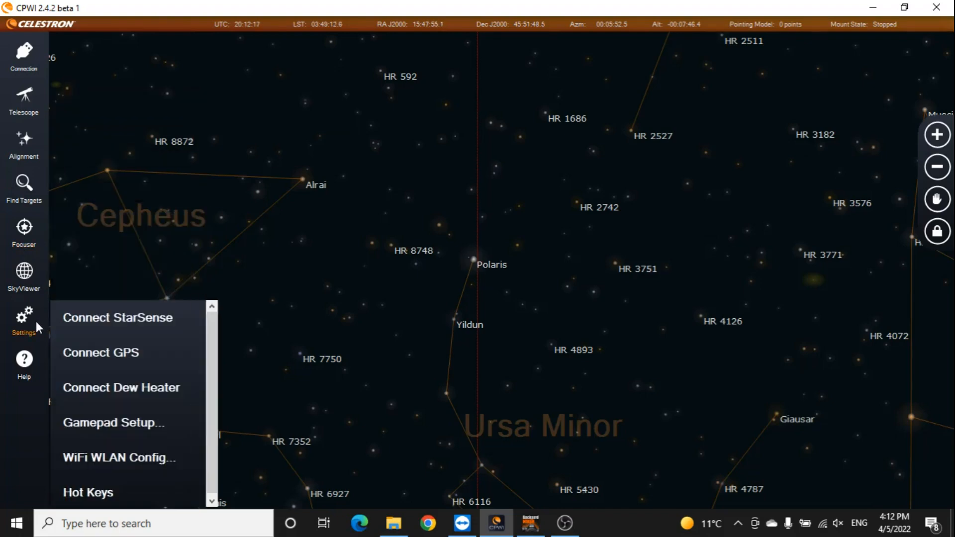
{"action": "mouse_move", "coordinate": [119, 317]}
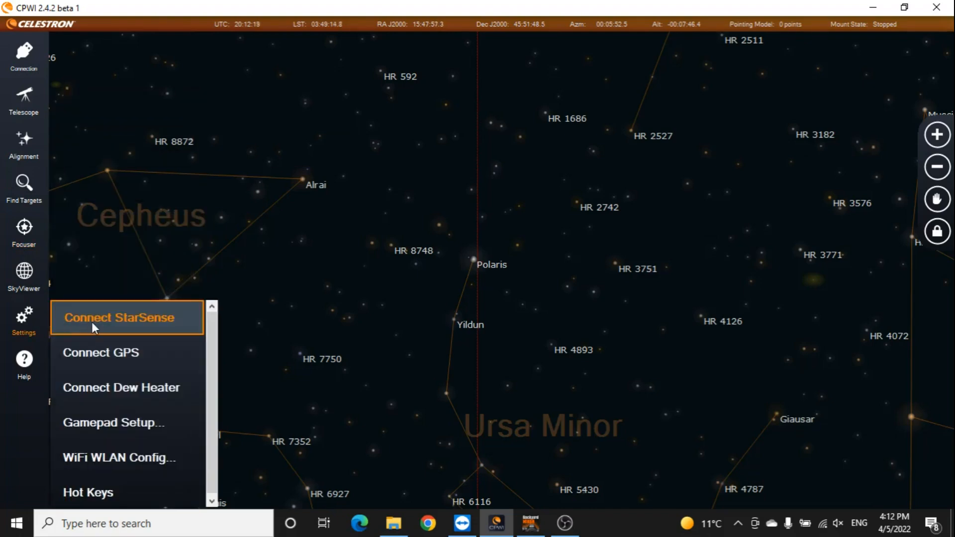
{"action": "mouse_move", "coordinate": [248, 391]}
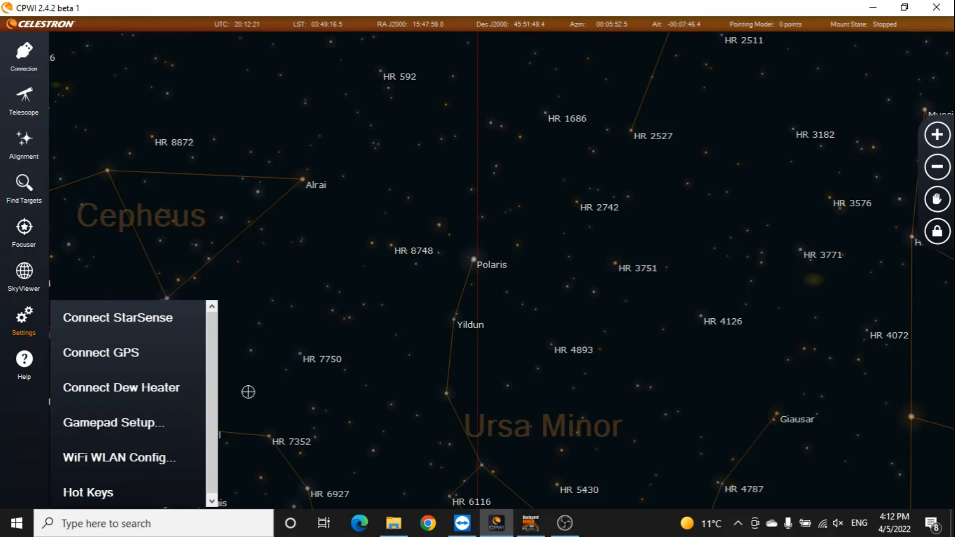
{"action": "mouse_move", "coordinate": [567, 524]}
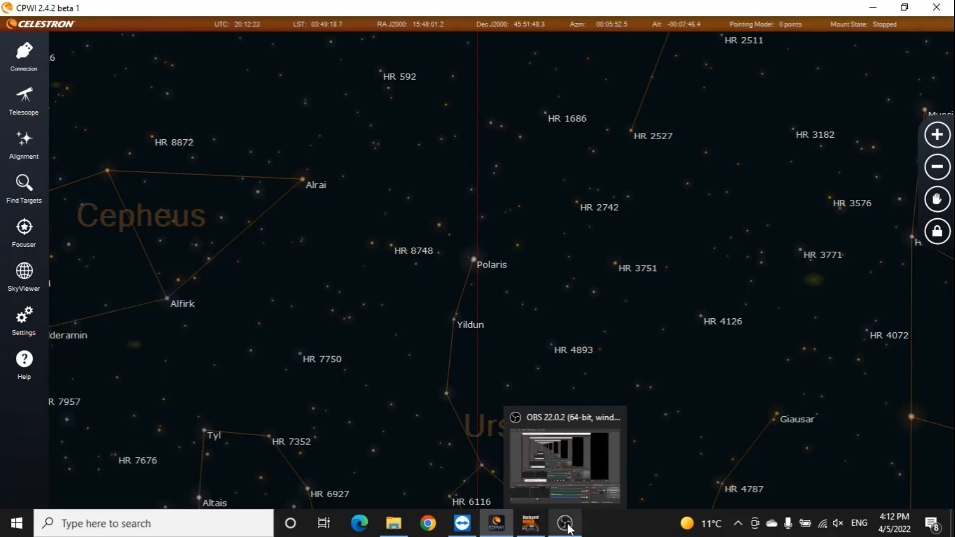
{"action": "left_click", "coordinate": [529, 523]}
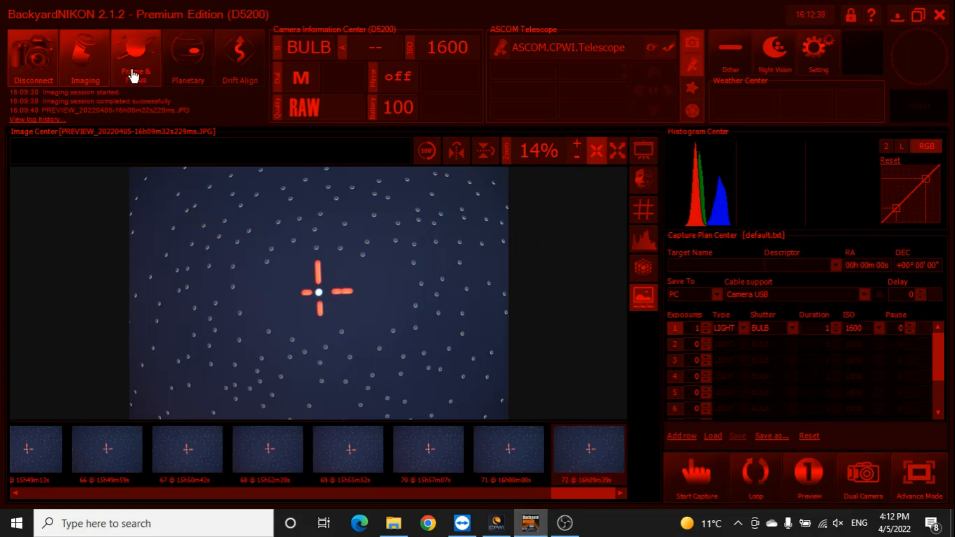
{"action": "mouse_move", "coordinate": [174, 245]}
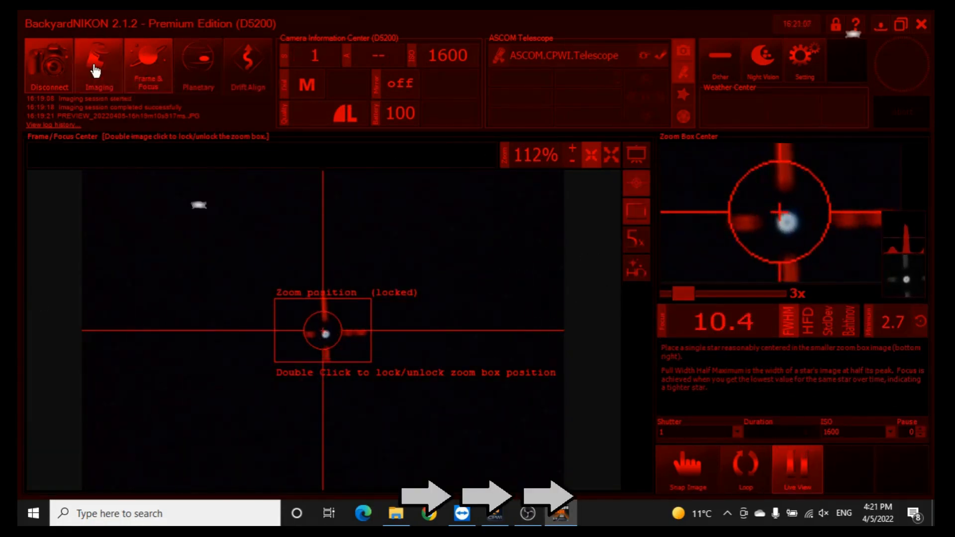
Alternate Imaging and Frame & Focus for test previews, checking FWHM between 10.9 and 12.0.
{"action": "left_click", "coordinate": [98, 64]}
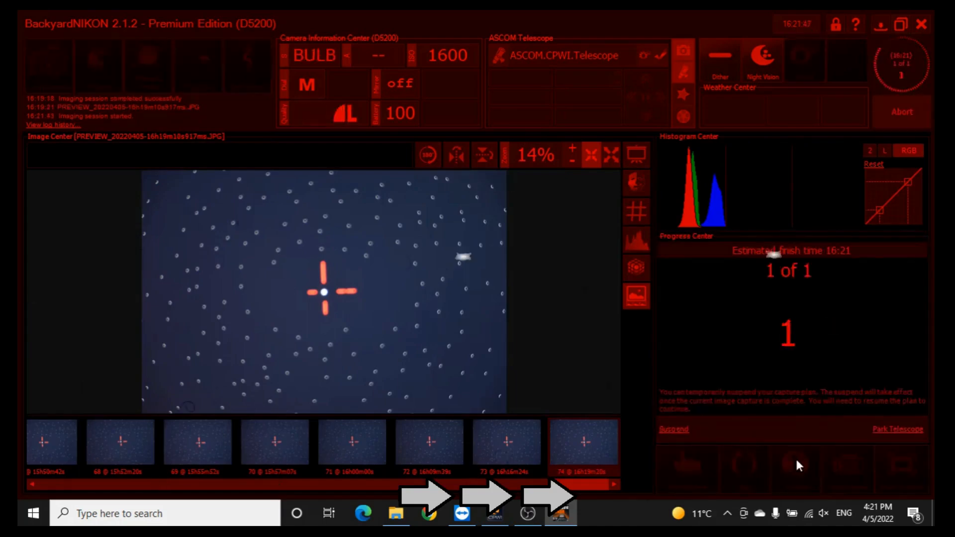
{"action": "left_click", "coordinate": [611, 154]}
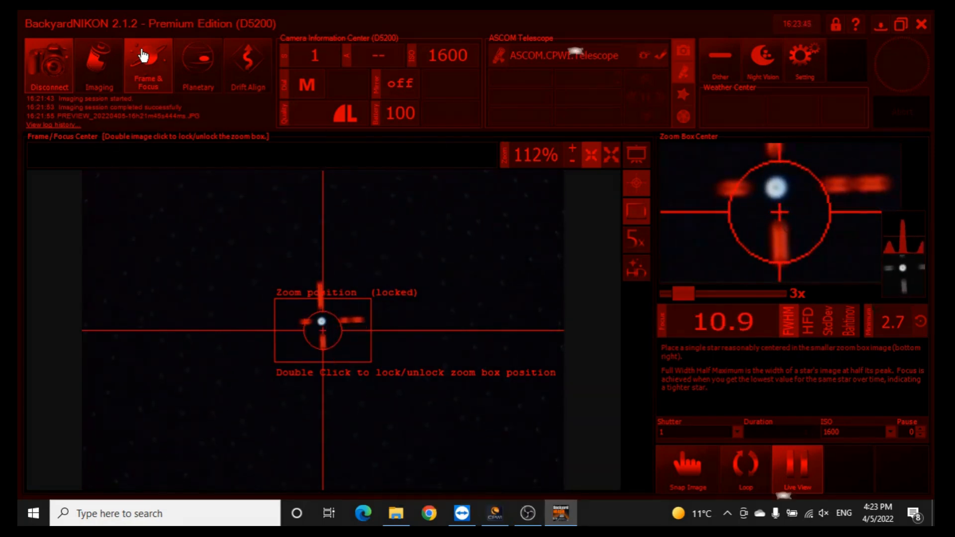
{"action": "left_click", "coordinate": [99, 64]}
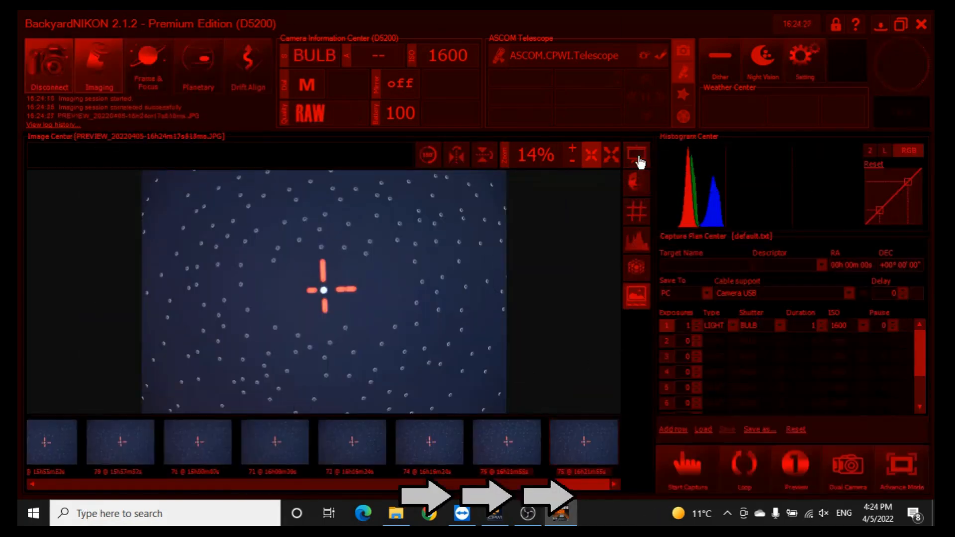
{"action": "left_click", "coordinate": [148, 65]}
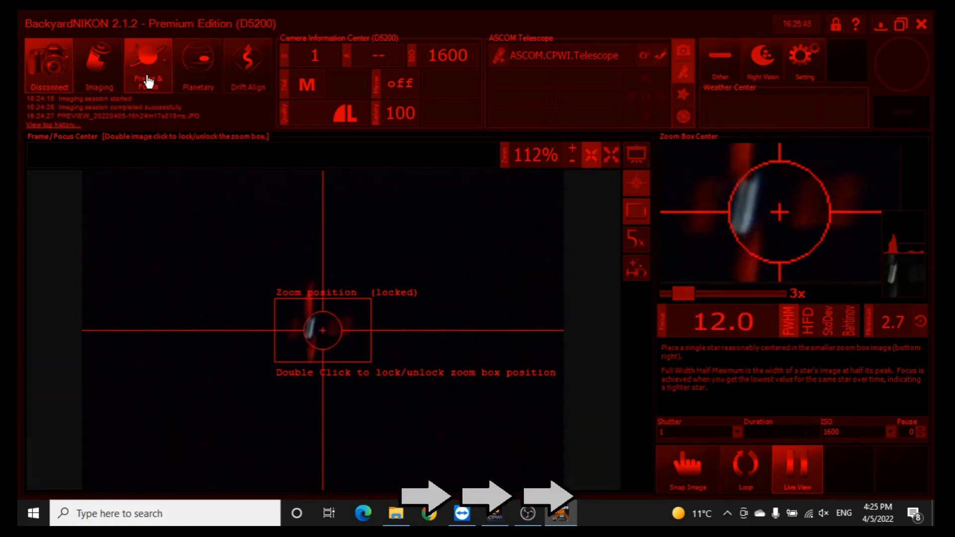
{"action": "left_click", "coordinate": [99, 65]}
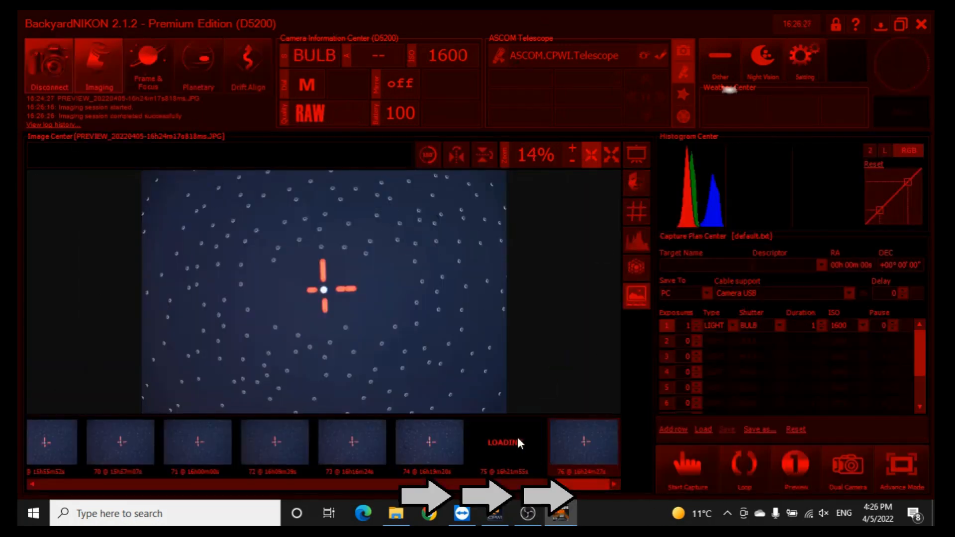
{"action": "left_click", "coordinate": [148, 65]}
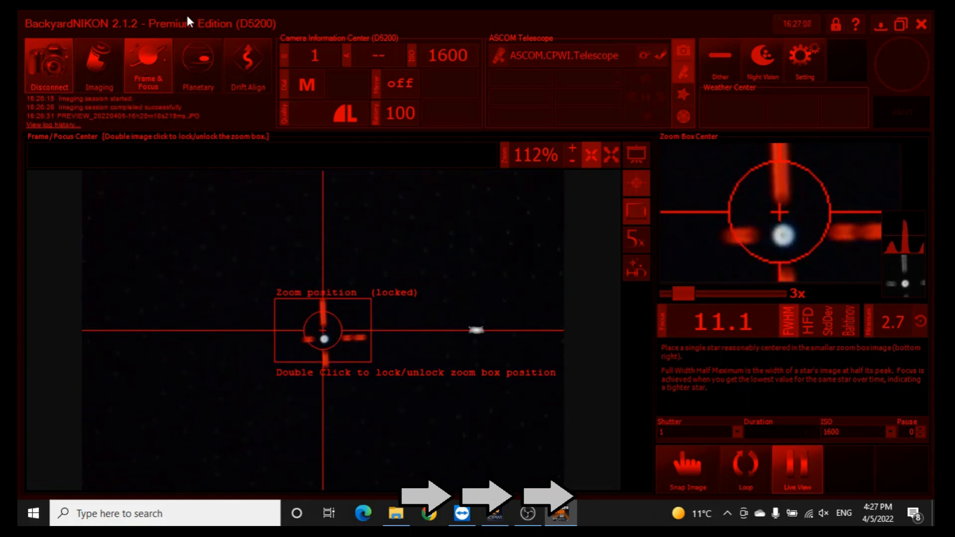
{"action": "left_click", "coordinate": [99, 64]}
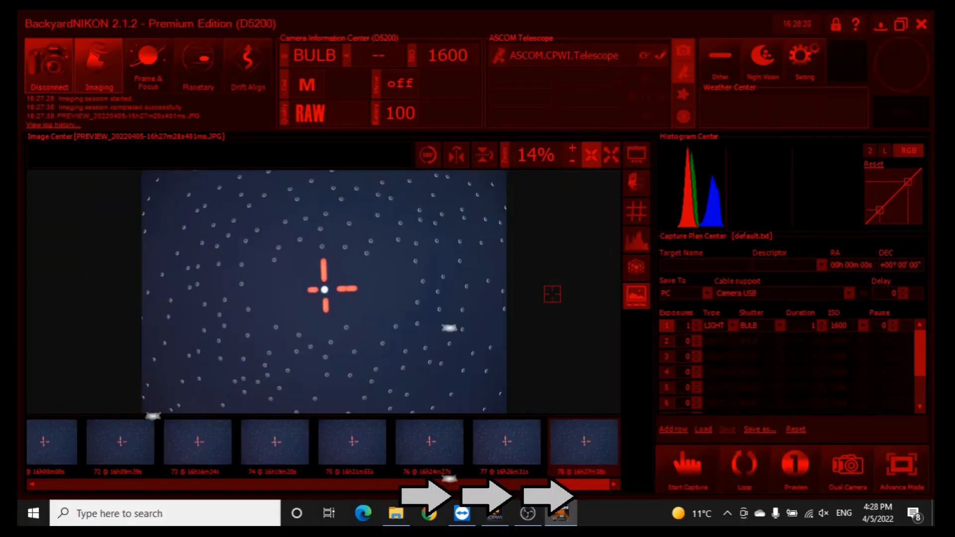
{"action": "left_click", "coordinate": [147, 65]}
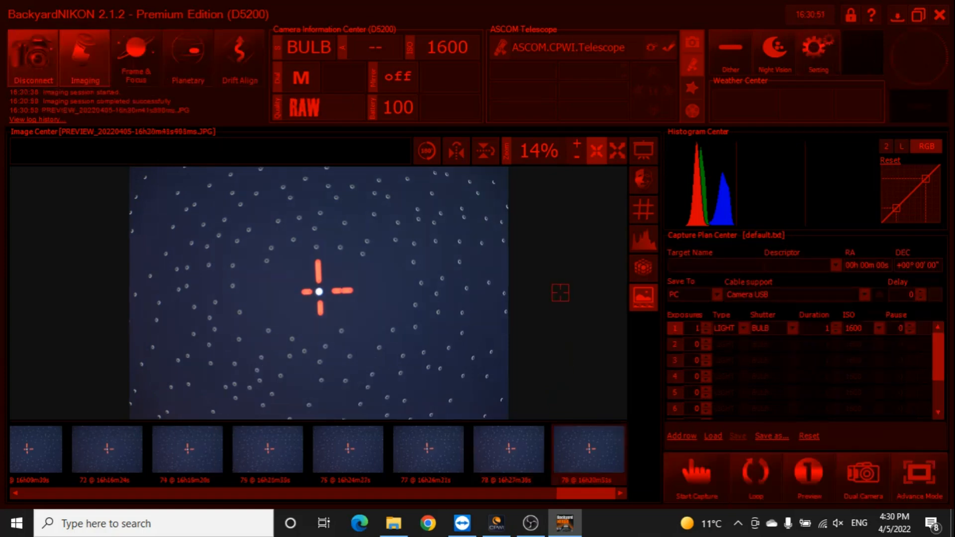
{"action": "left_click", "coordinate": [617, 150]}
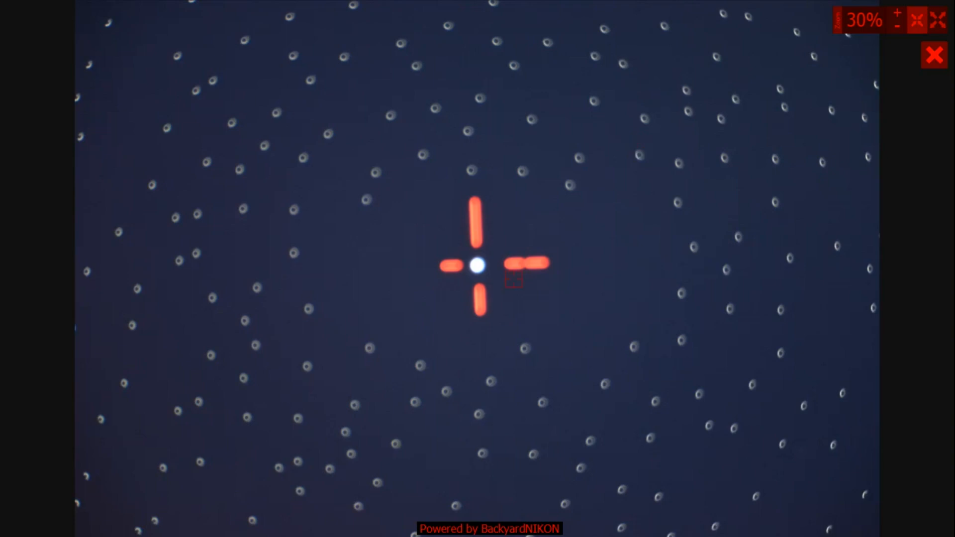
{"action": "left_click", "coordinate": [918, 53]}
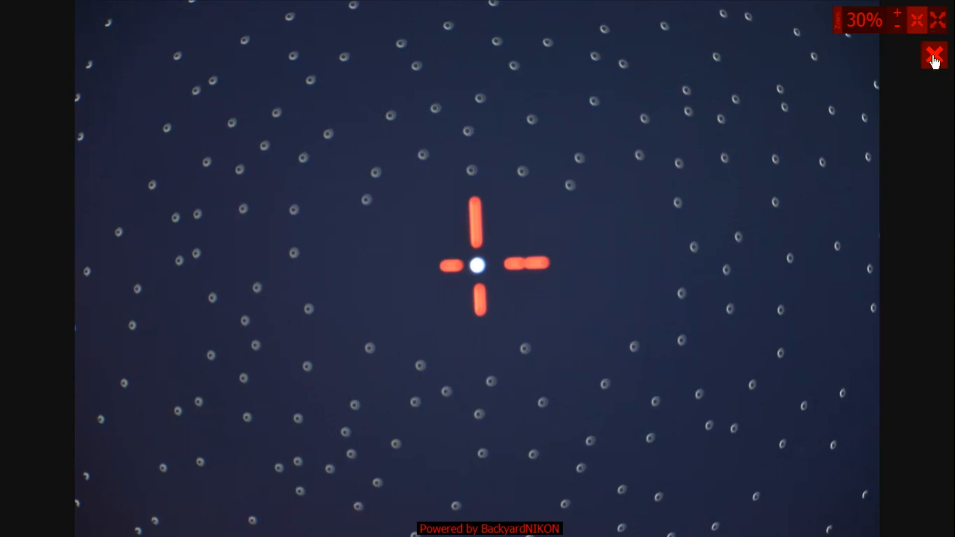
{"action": "left_click", "coordinate": [937, 54]}
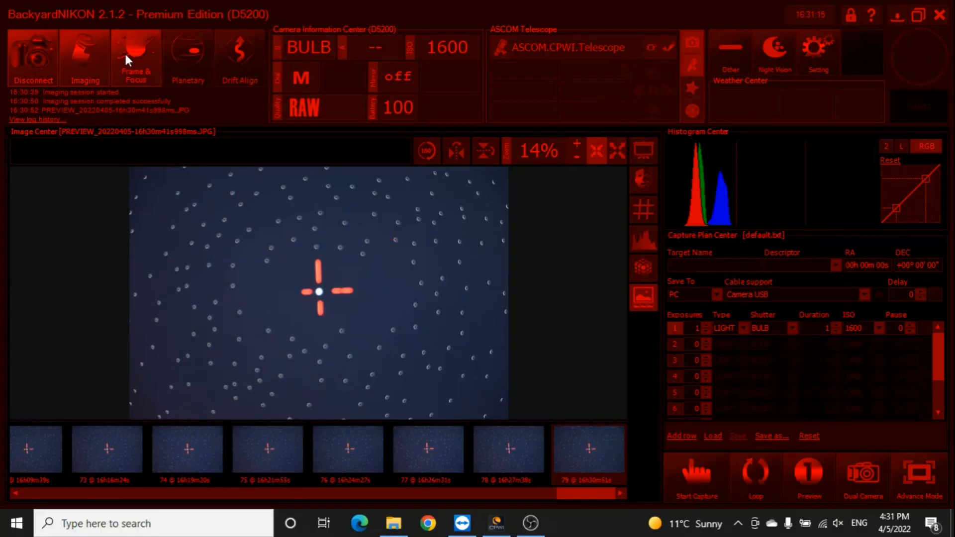
{"action": "left_click", "coordinate": [135, 58]}
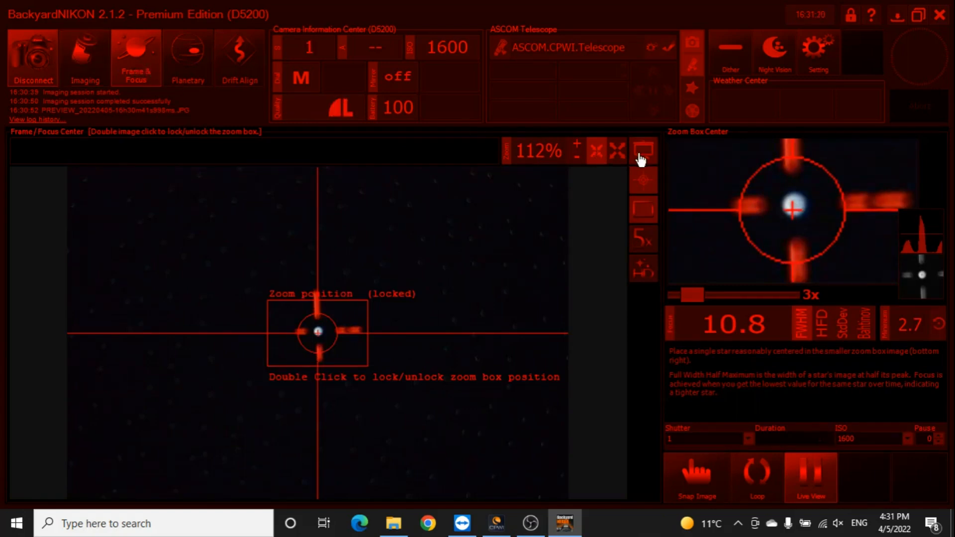
{"action": "mouse_move", "coordinate": [643, 151]}
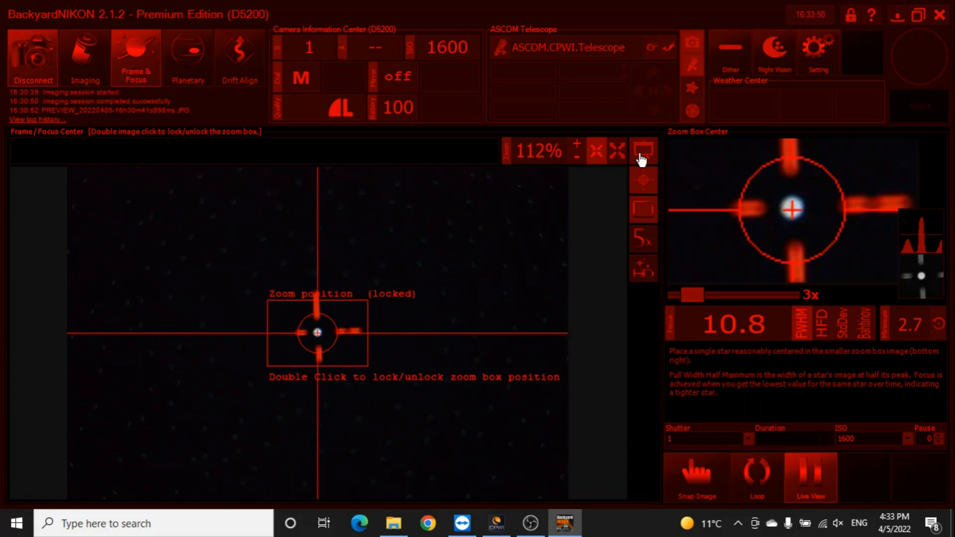
{"action": "left_click", "coordinate": [84, 55]}
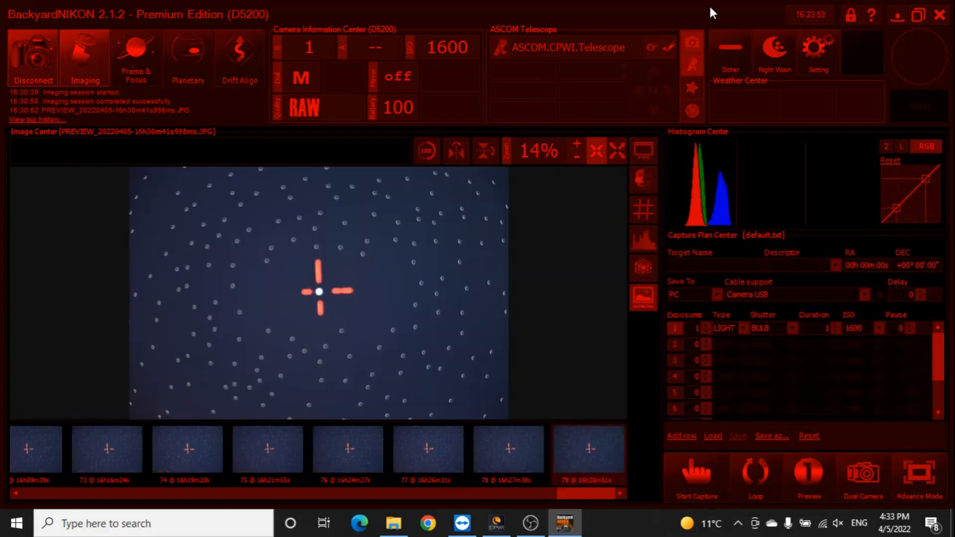
View preview frame 80 full screen, then open live focusing reading FWHM 7.7.
{"action": "left_click", "coordinate": [696, 475]}
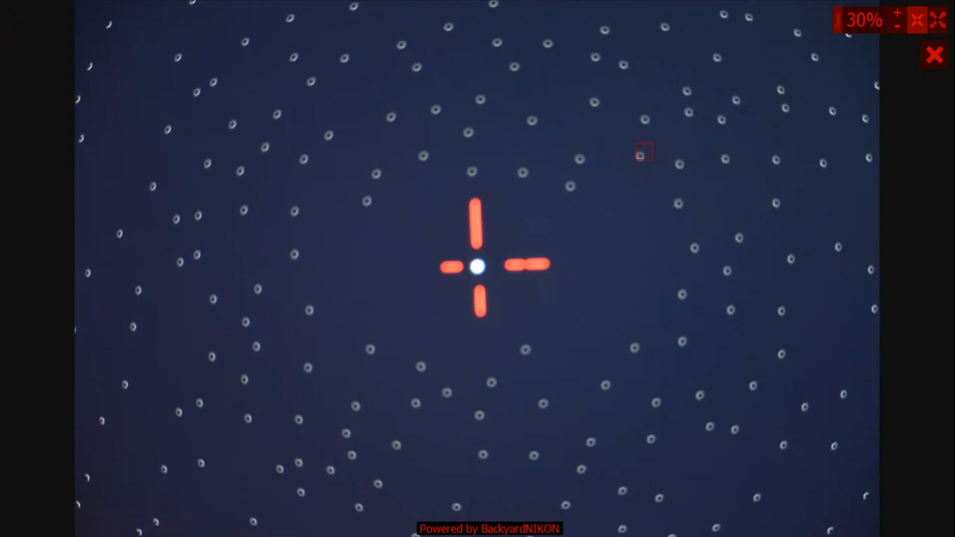
{"action": "left_click", "coordinate": [934, 54]}
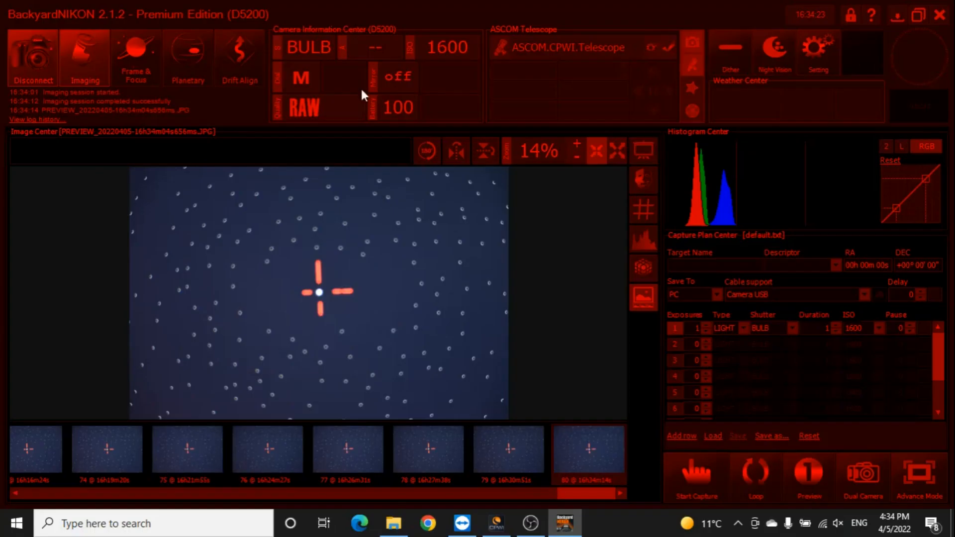
{"action": "mouse_move", "coordinate": [84, 55]}
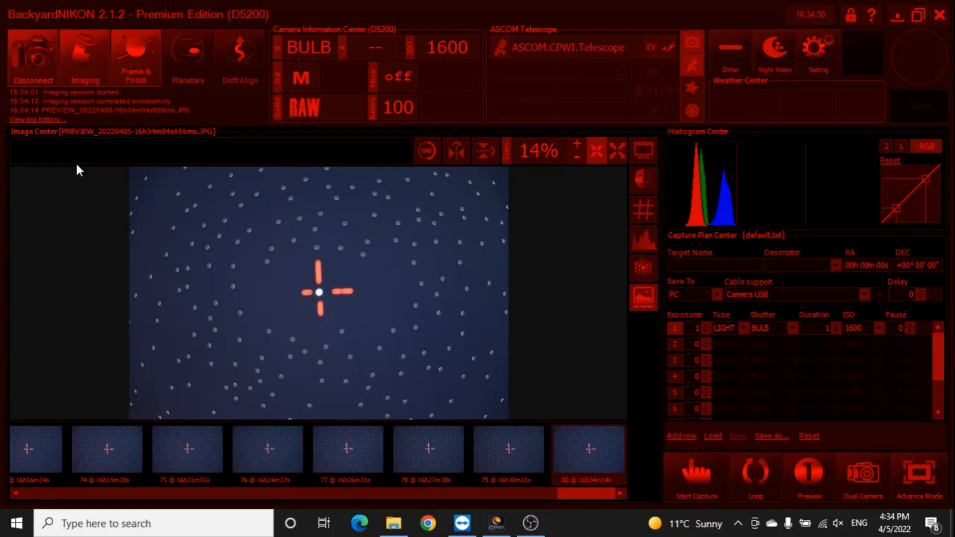
{"action": "left_click", "coordinate": [135, 55]}
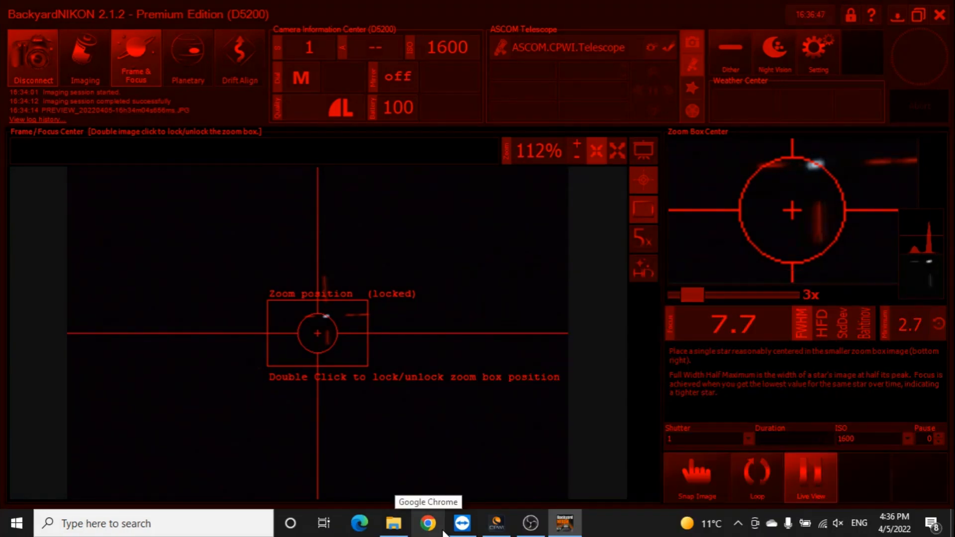
{"action": "mouse_move", "coordinate": [393, 522]}
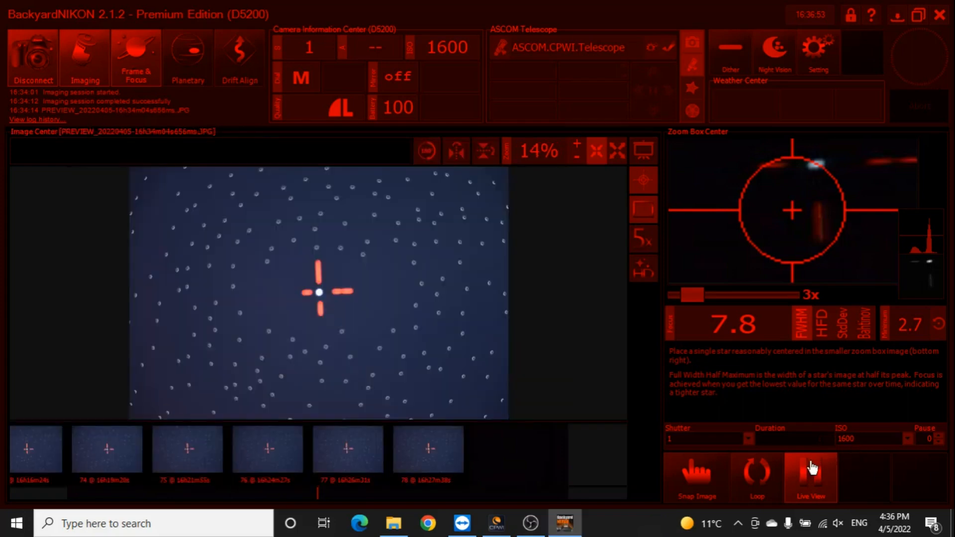
Stop Live View and capture a 2-second exposure of the spiked central star.
{"action": "left_click", "coordinate": [85, 58]}
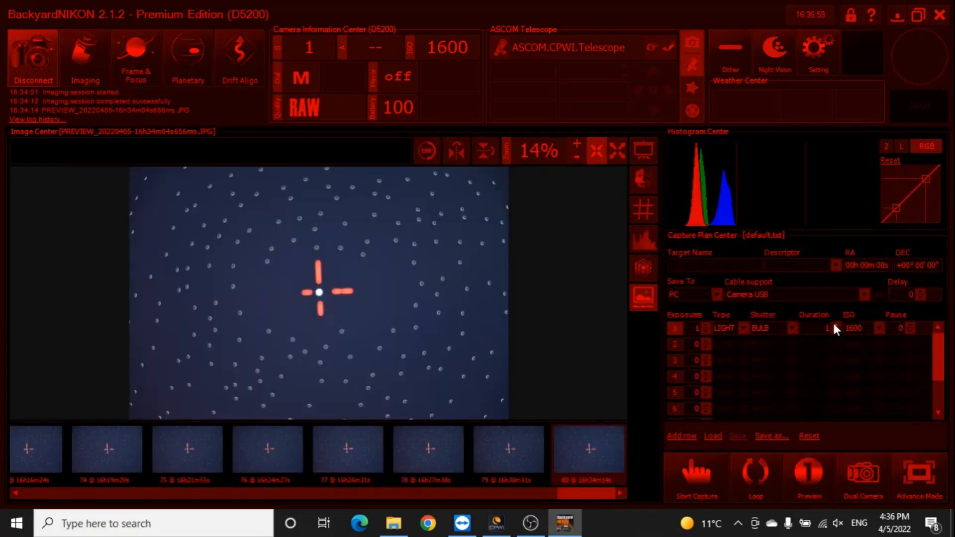
{"action": "left_click", "coordinate": [695, 475]}
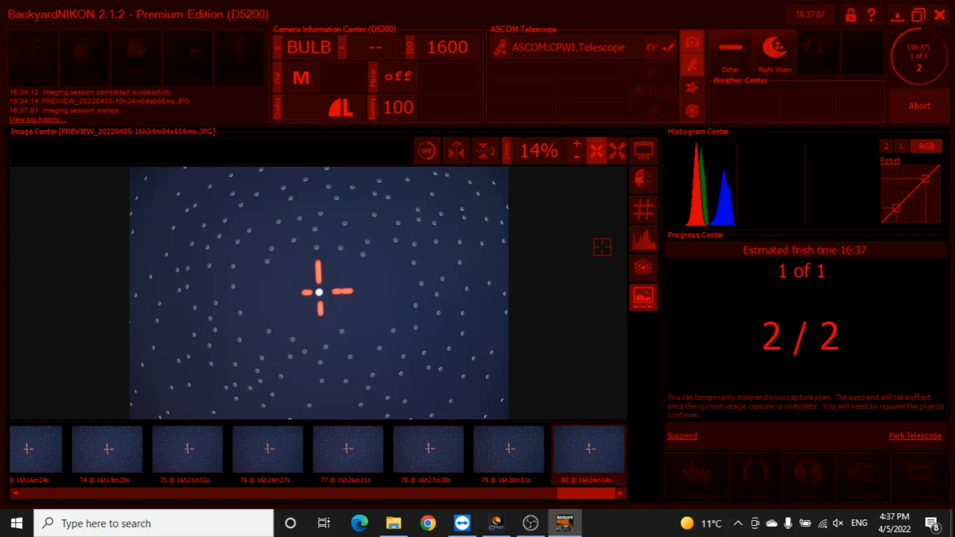
{"action": "left_click", "coordinate": [84, 58]}
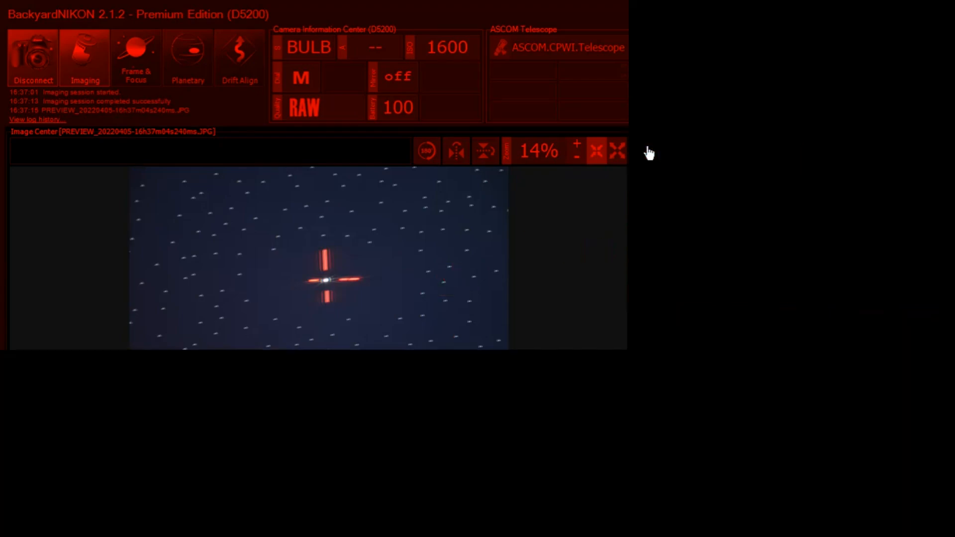
Review the 2-second frame full screen and set the exposure Duration to 4 seconds.
{"action": "left_click", "coordinate": [619, 152]}
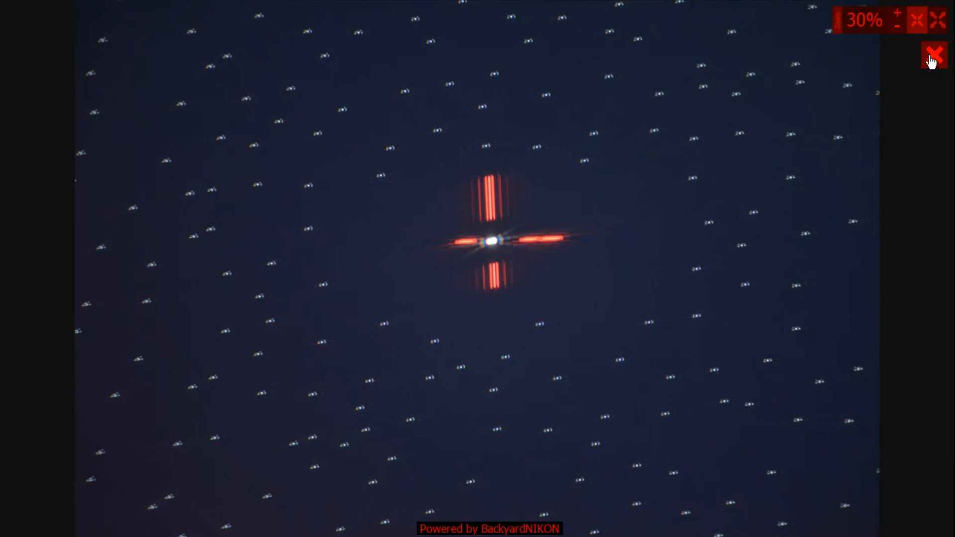
{"action": "left_click", "coordinate": [934, 52]}
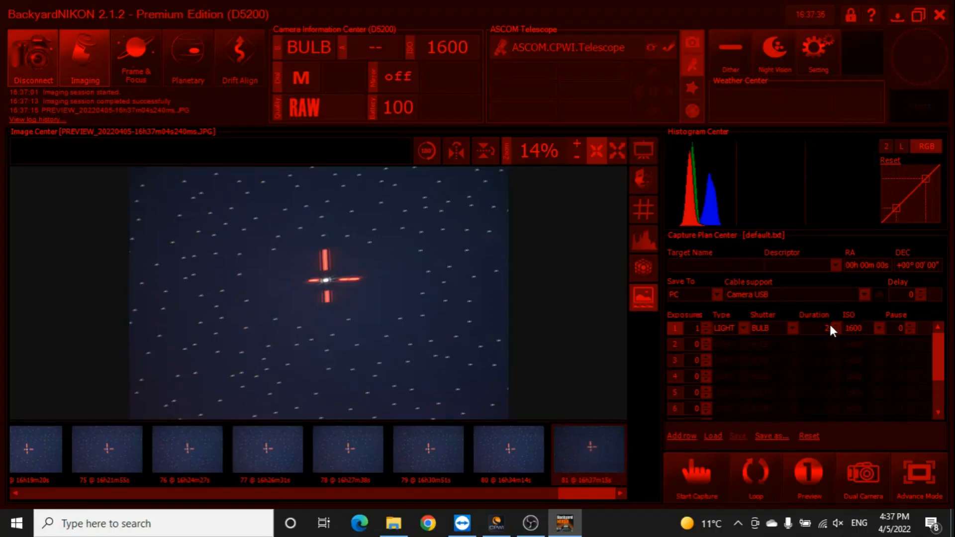
{"action": "left_click", "coordinate": [695, 477]}
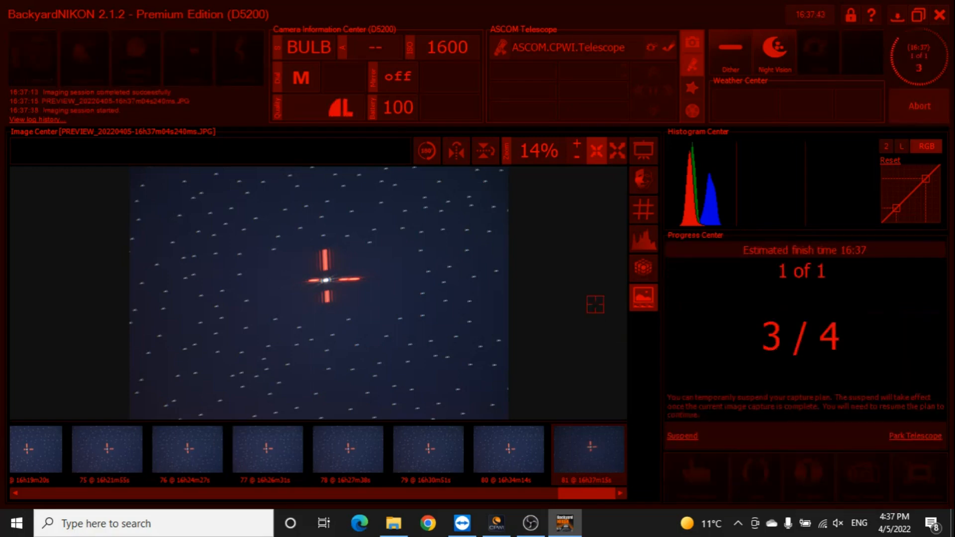
{"action": "mouse_move", "coordinate": [643, 153]}
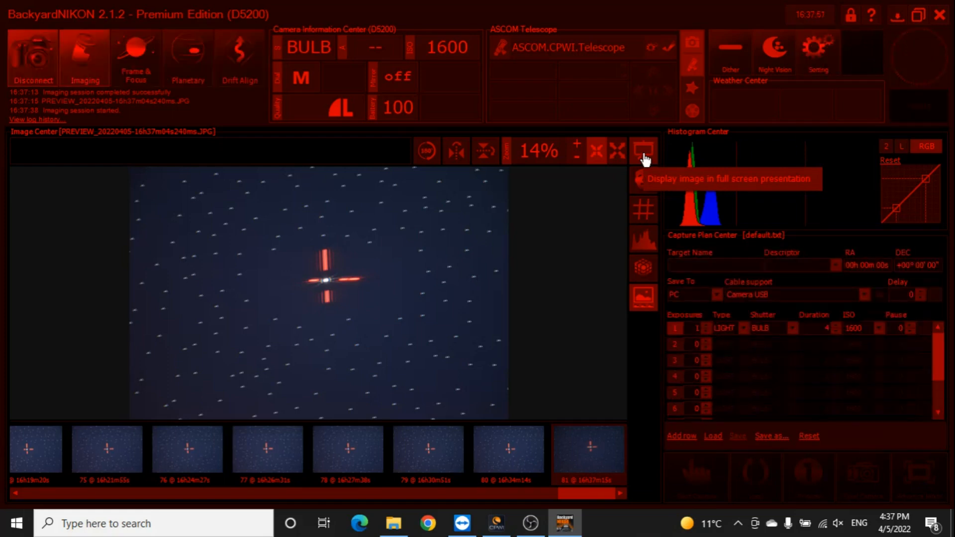
Inspect 4-second preview frame 82 full screen, then return to live focusing.
{"action": "left_click", "coordinate": [644, 151]}
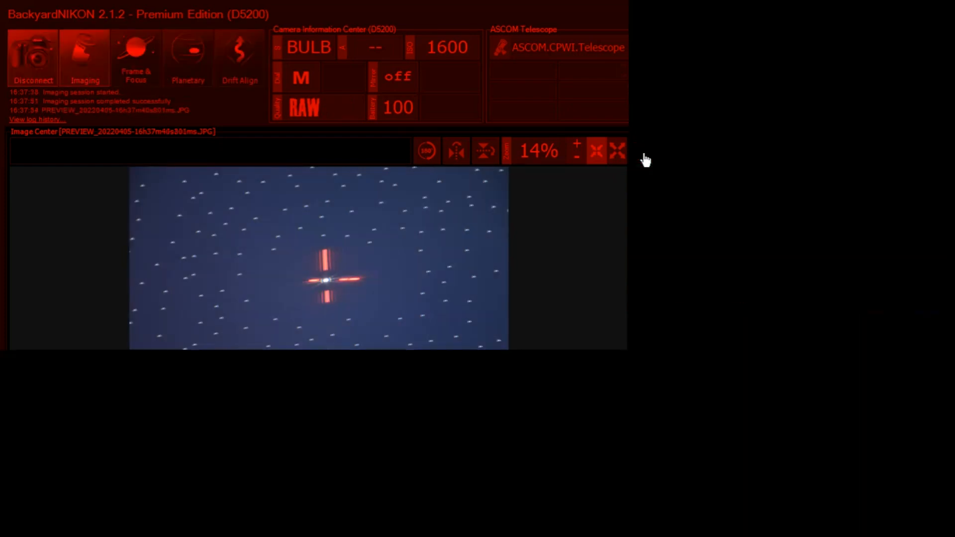
{"action": "left_click", "coordinate": [616, 150]}
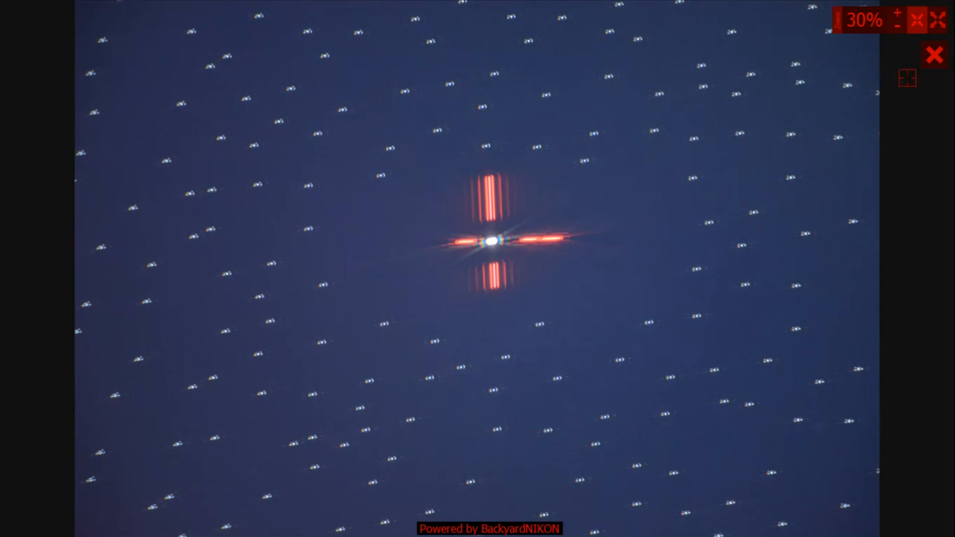
{"action": "left_click", "coordinate": [932, 54]}
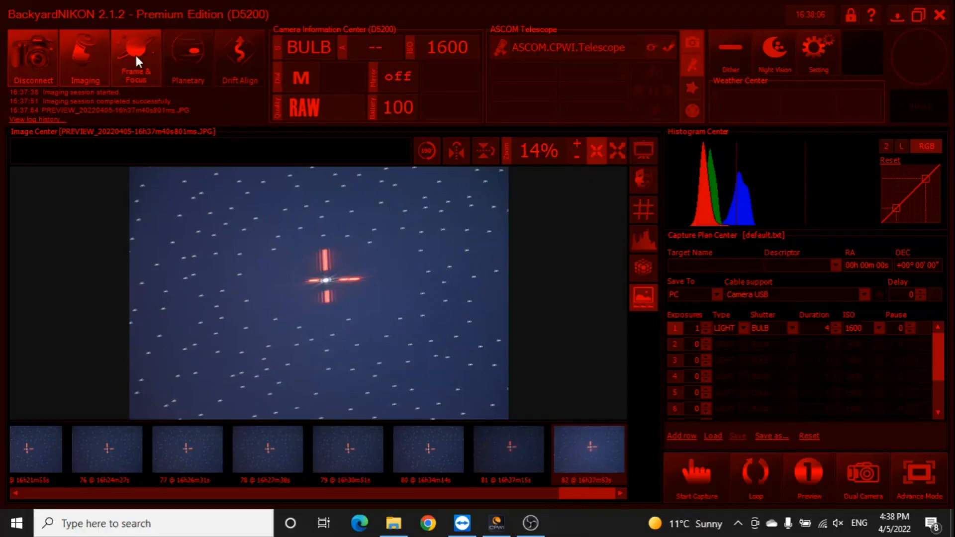
{"action": "left_click", "coordinate": [136, 58]}
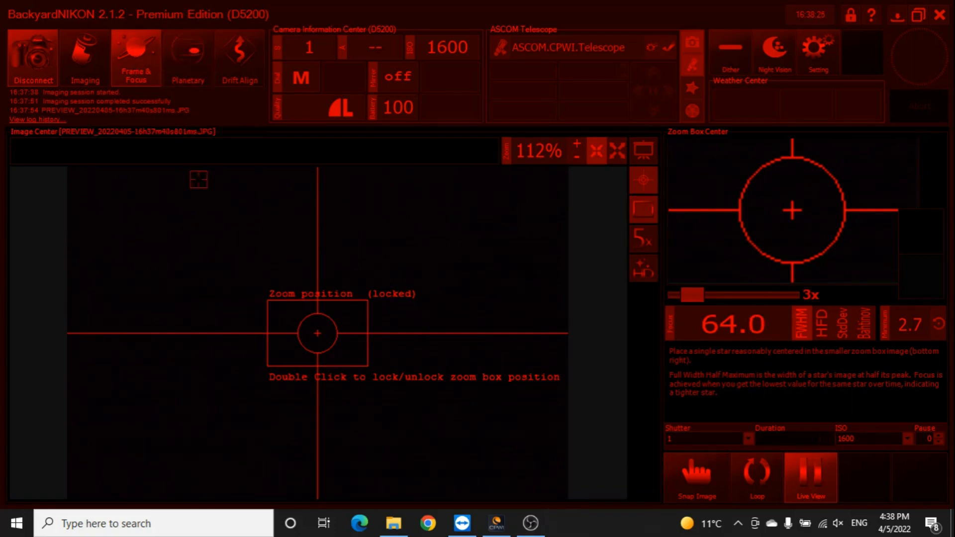
Refocus in live view to about 22.0 FWHM, then capture 2-second preview frame 83.
{"action": "left_click", "coordinate": [85, 57]}
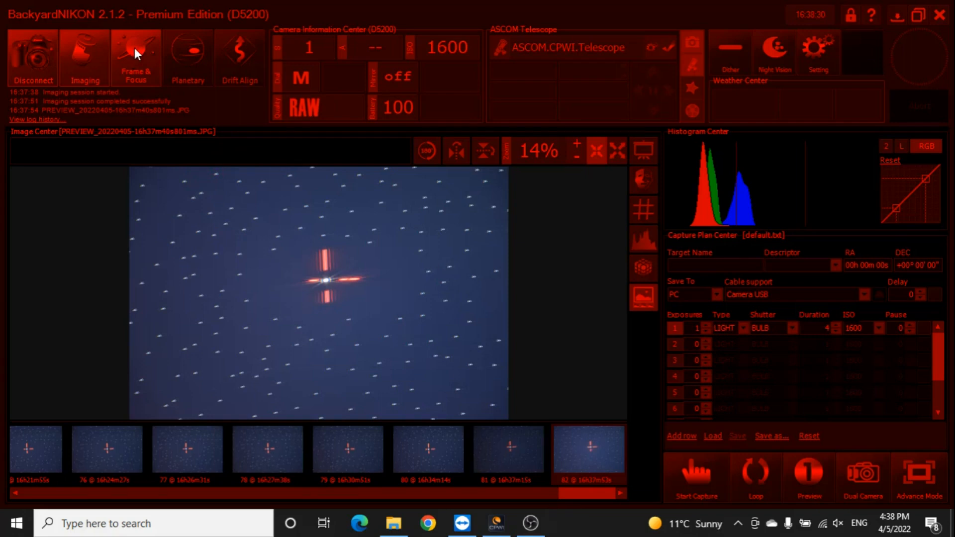
{"action": "left_click", "coordinate": [136, 57]}
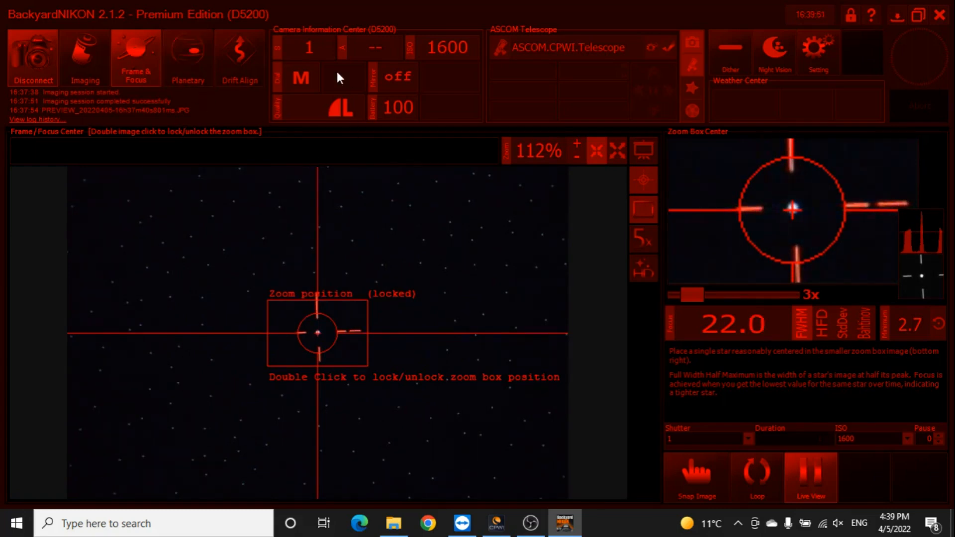
{"action": "left_click", "coordinate": [84, 58]}
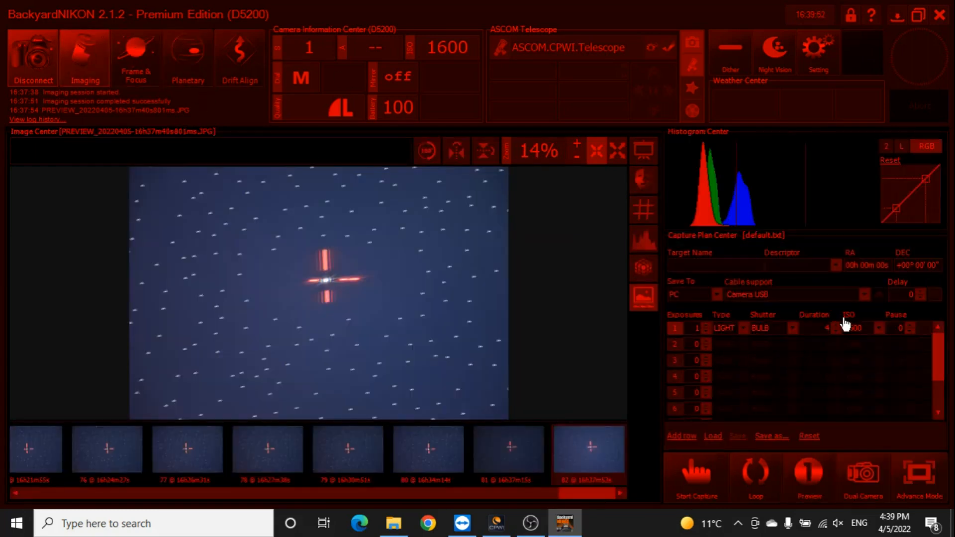
{"action": "left_click", "coordinate": [695, 475]}
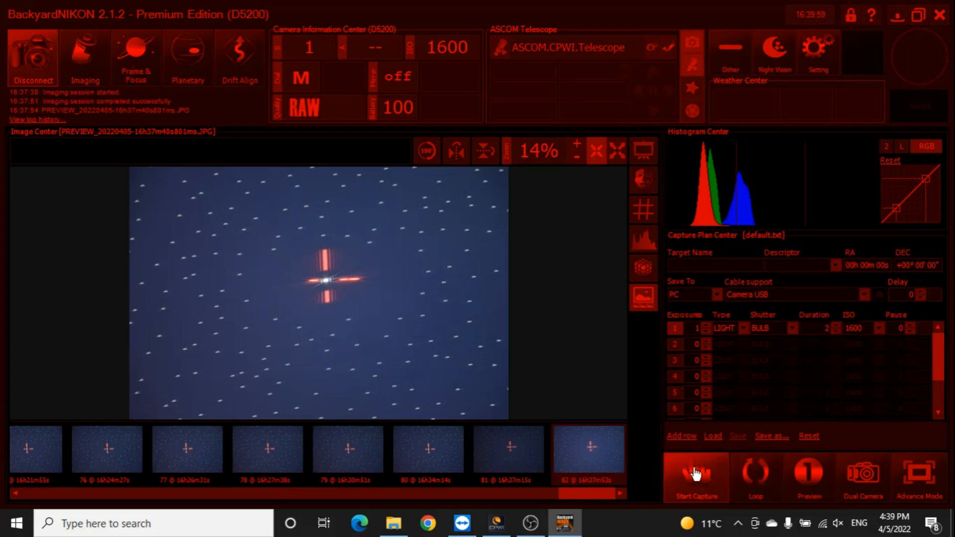
{"action": "left_click", "coordinate": [695, 477]}
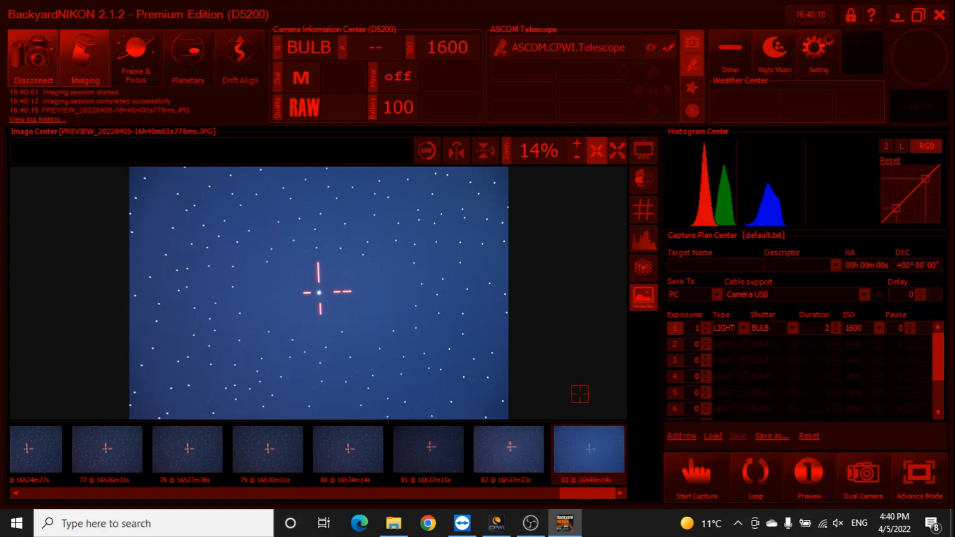
Review preview frame 83, then reopen Frame & Focus with the zoom box reading FWHM 64.0.
{"action": "left_click", "coordinate": [618, 150]}
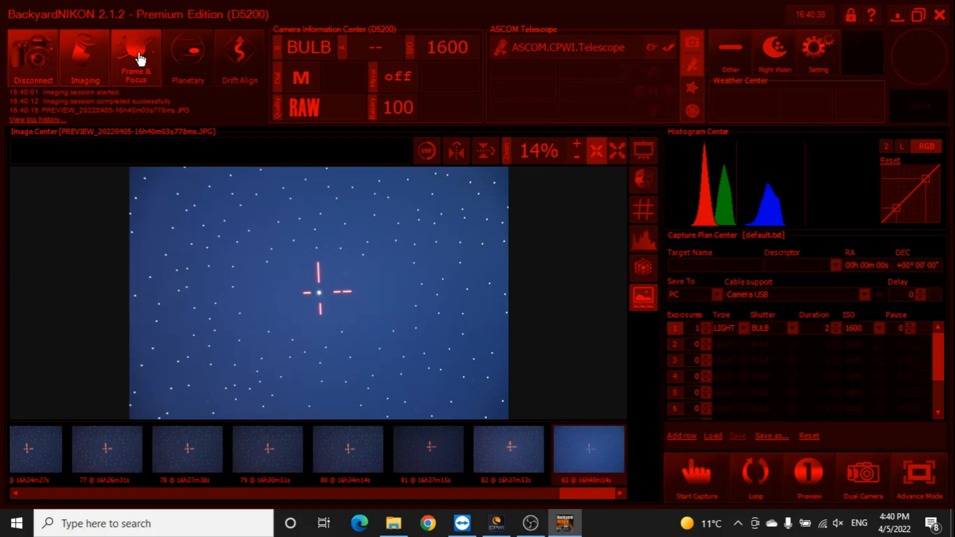
{"action": "left_click", "coordinate": [135, 55]}
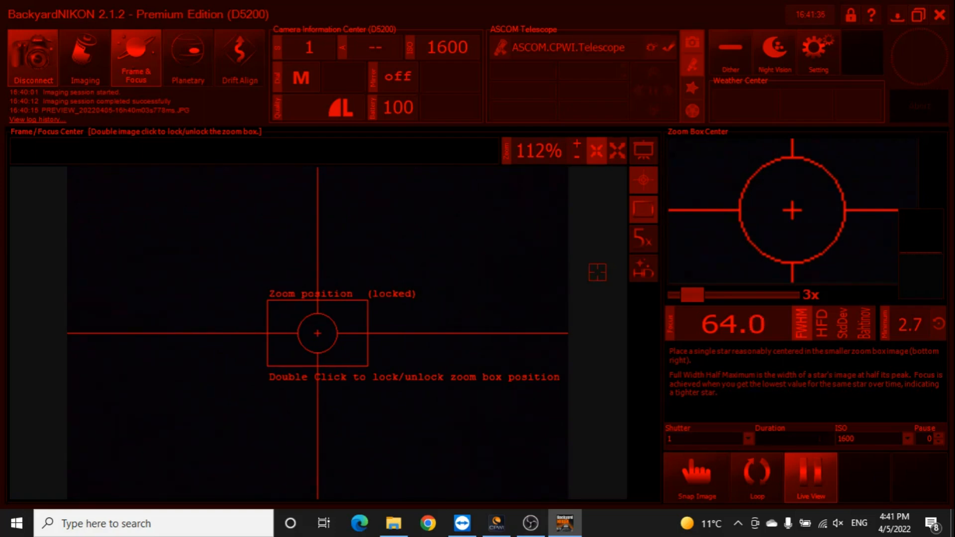
{"action": "mouse_move", "coordinate": [844, 317]}
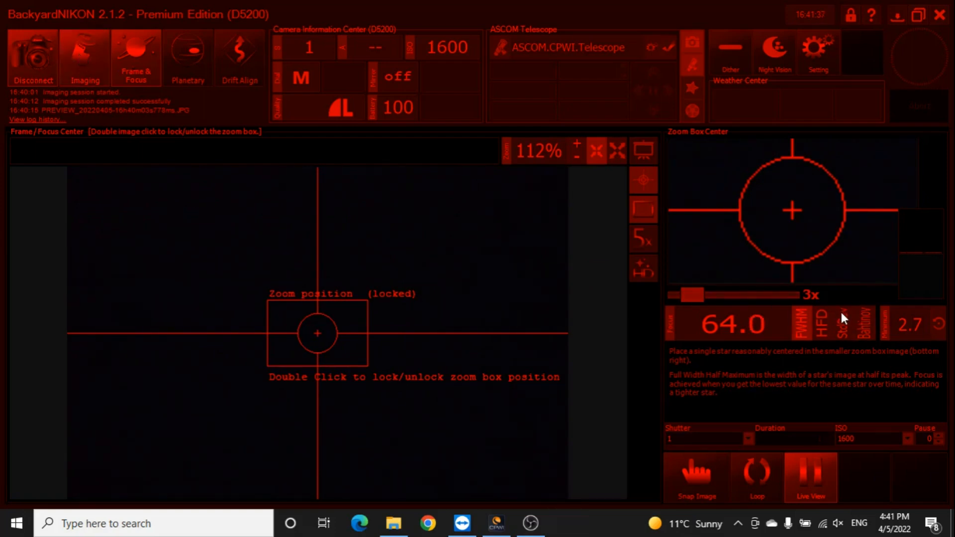
Capture 4-second preview frame 84 and show the dense star field full screen.
{"action": "left_click", "coordinate": [84, 58]}
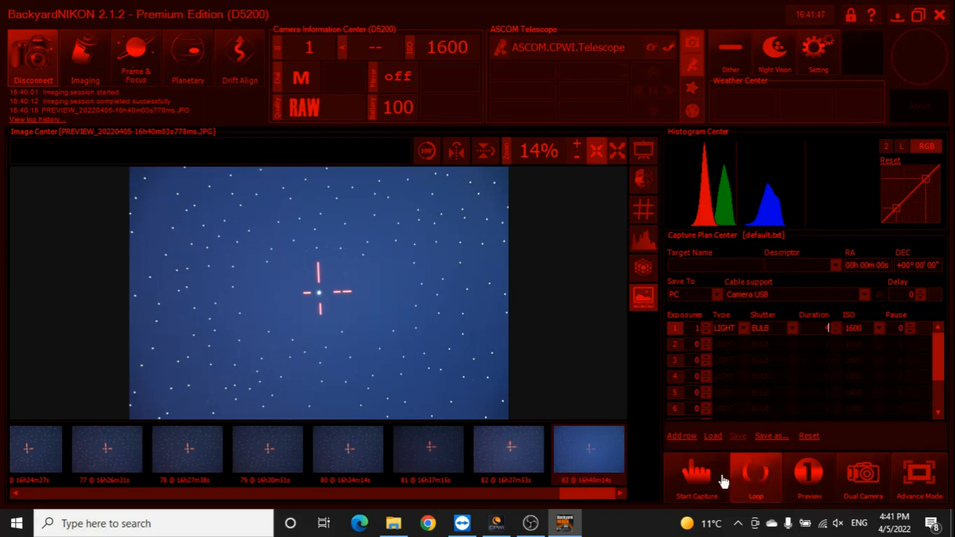
{"action": "left_click", "coordinate": [695, 477]}
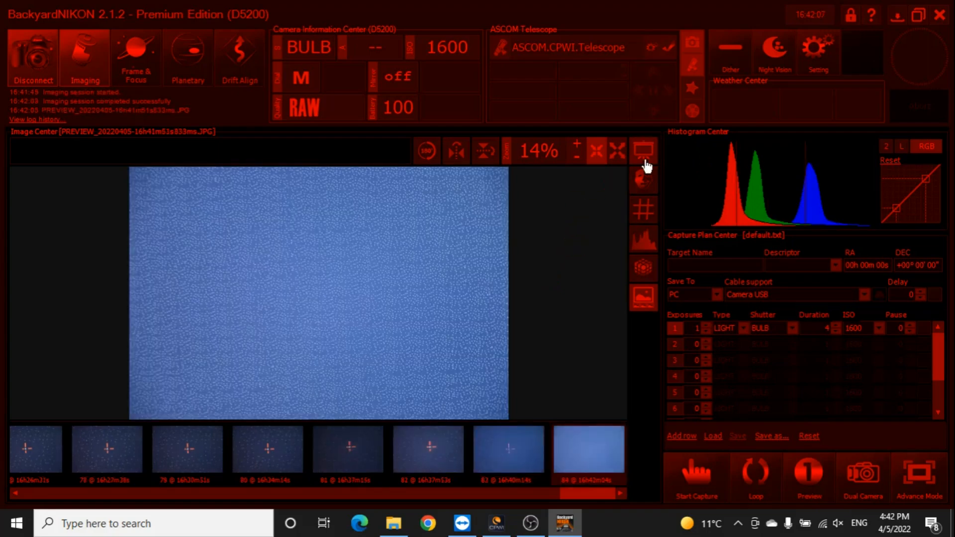
{"action": "left_click", "coordinate": [618, 150]}
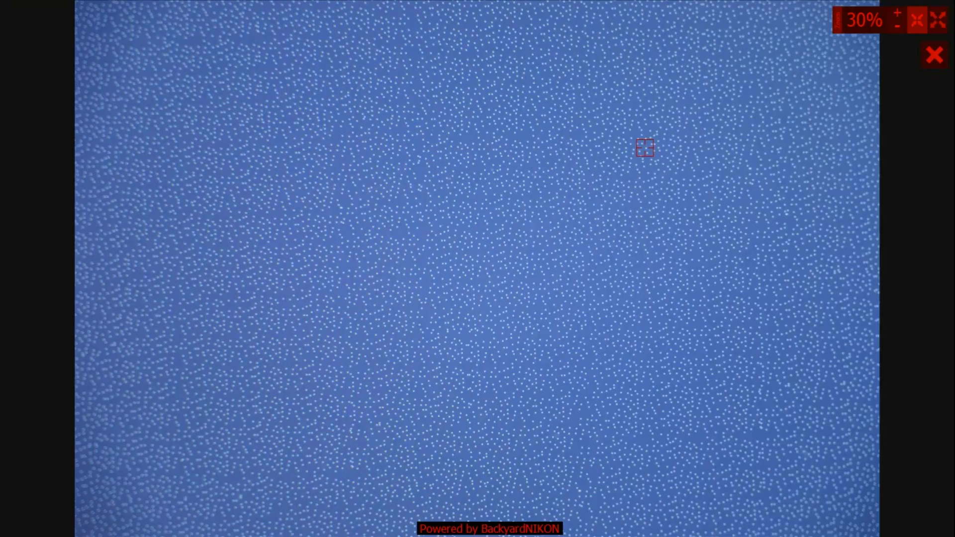